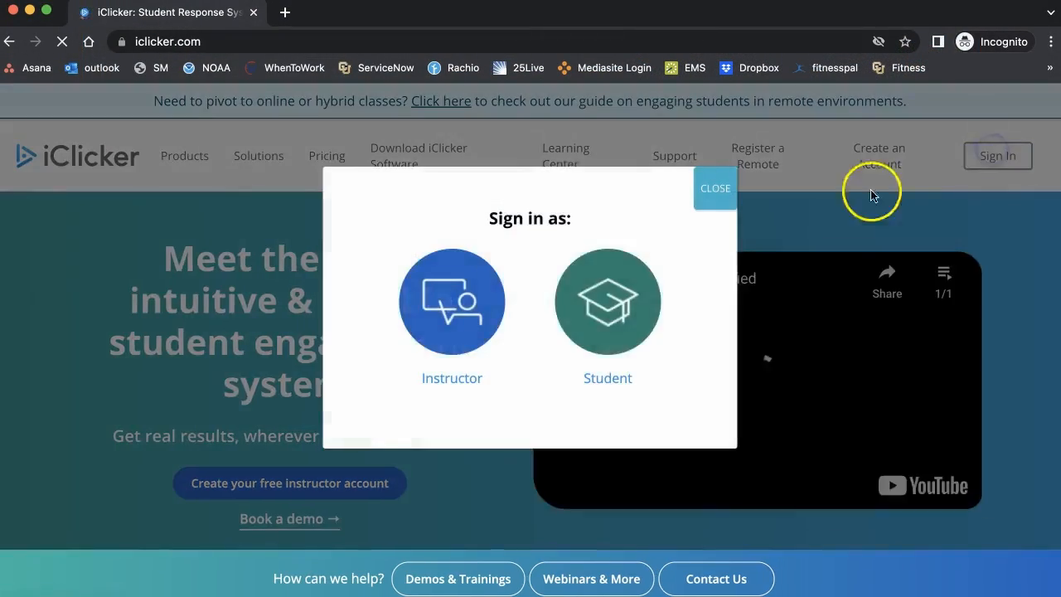
# - Sign in as a student with University of Colorado Boulder as the institution
pyautogui.click(607, 300)
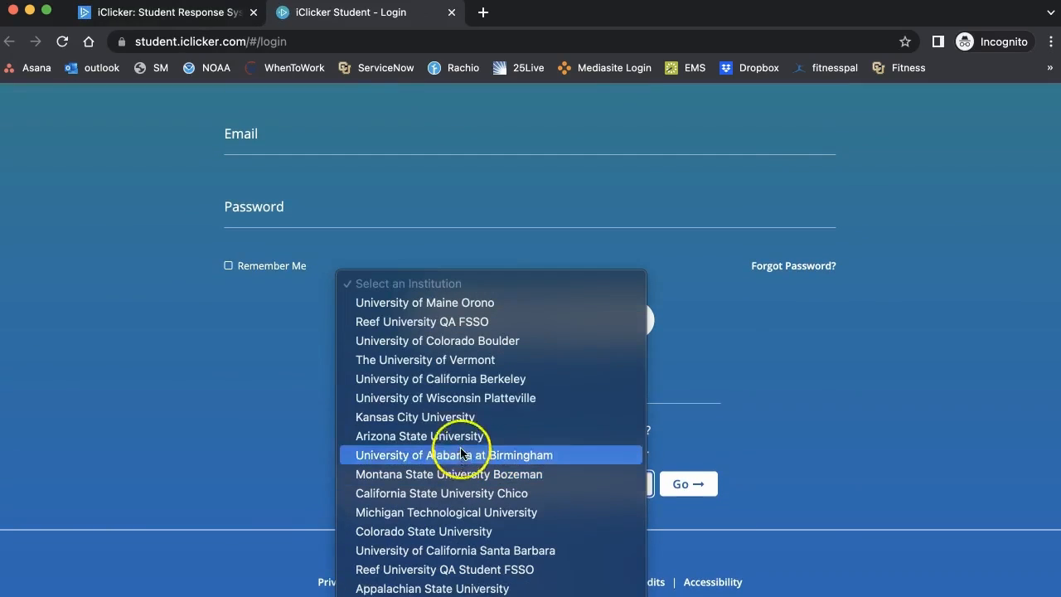
pyautogui.click(437, 340)
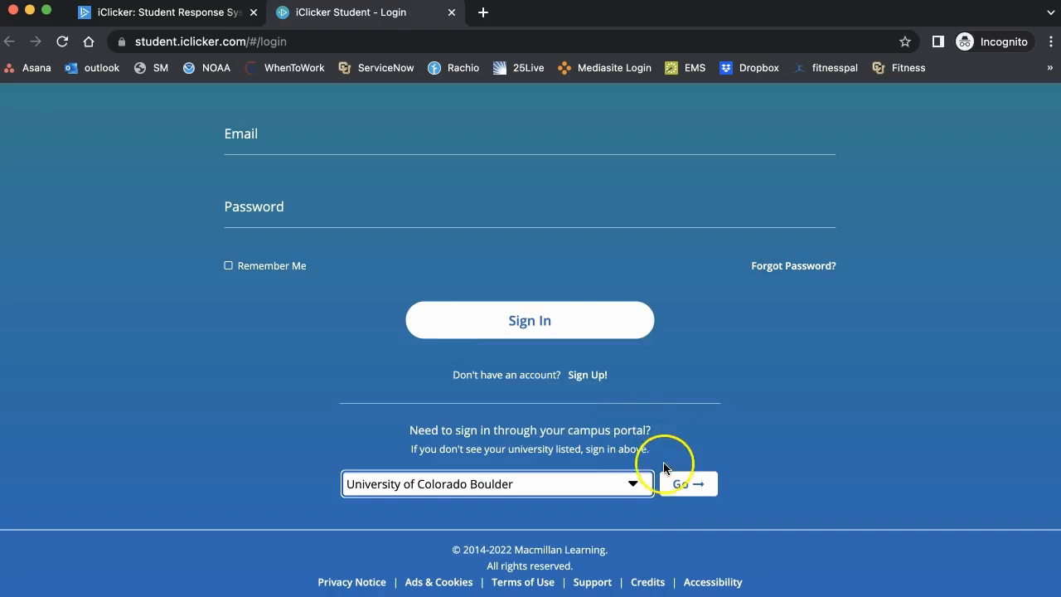
pyautogui.click(686, 483)
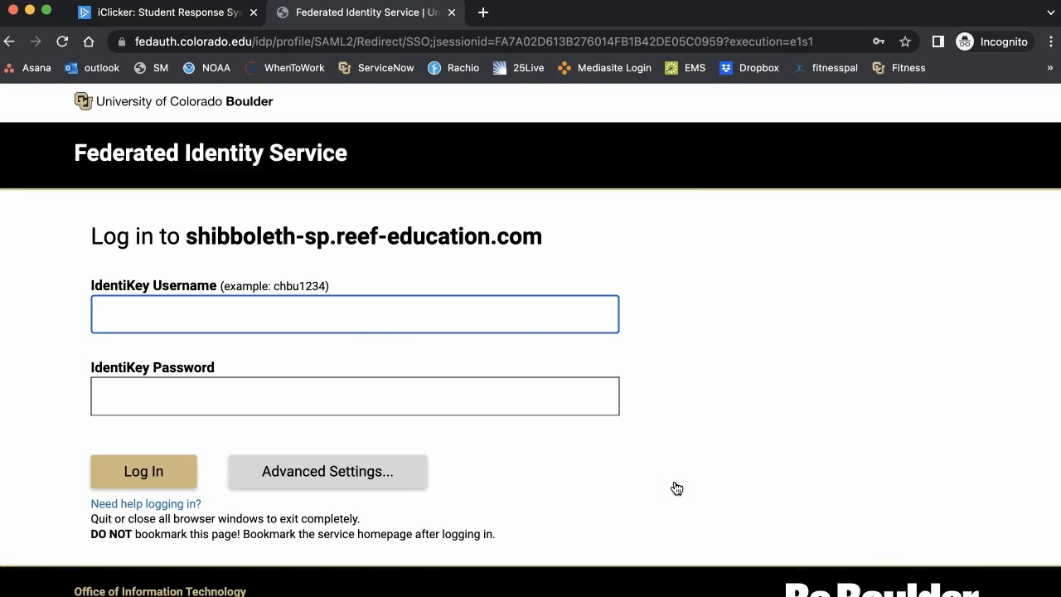
# - Log in with IdentiKey username 'leary' and password to reach the courses list
pyautogui.write('leary')
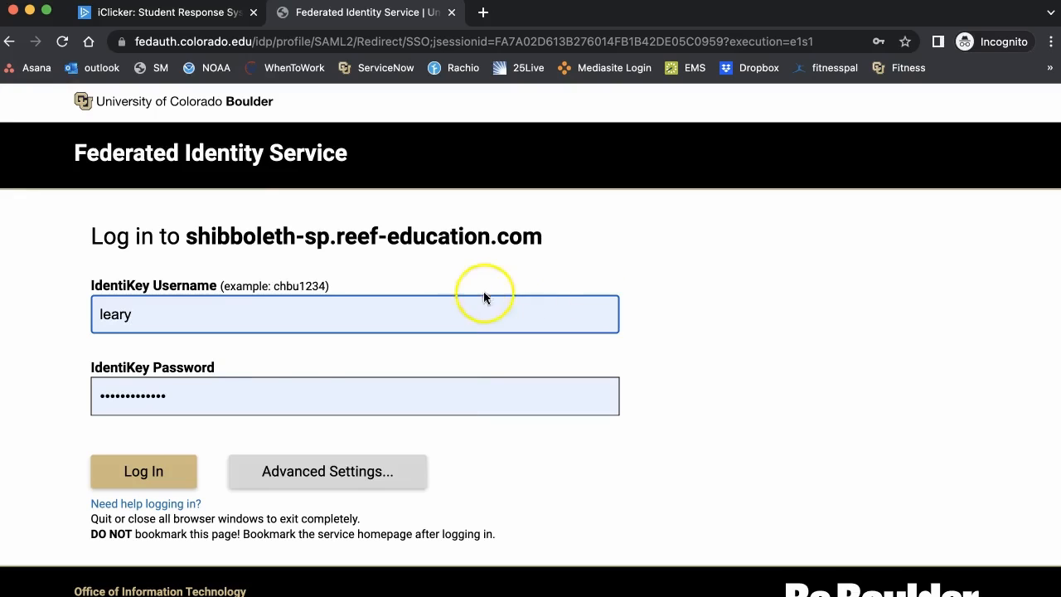
pyautogui.click(143, 471)
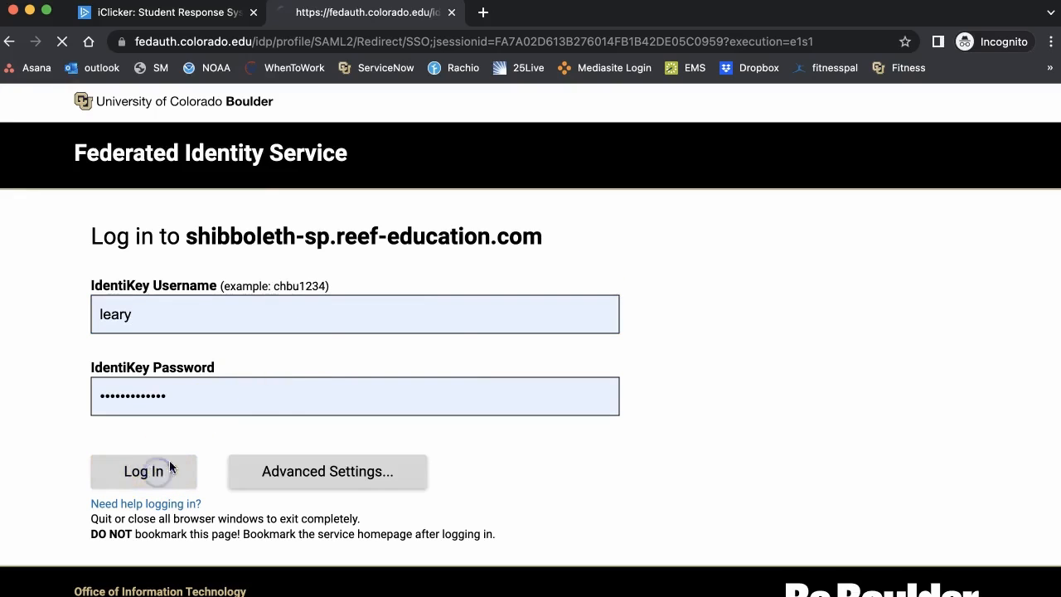
pyautogui.click(142, 470)
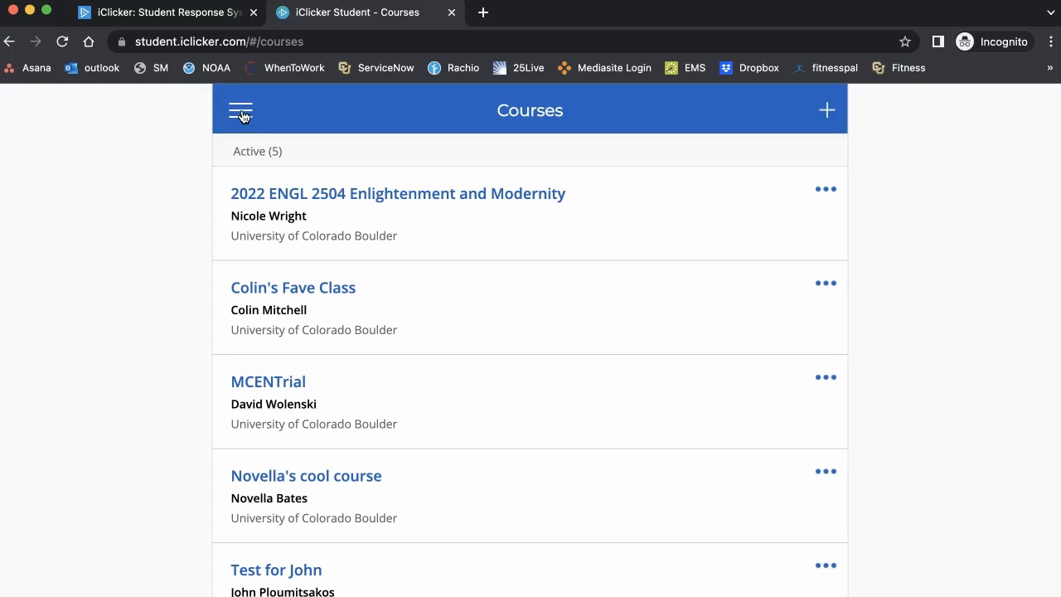
# - Open the Profile page showing institution, name and IdentiKey login
pyautogui.click(240, 110)
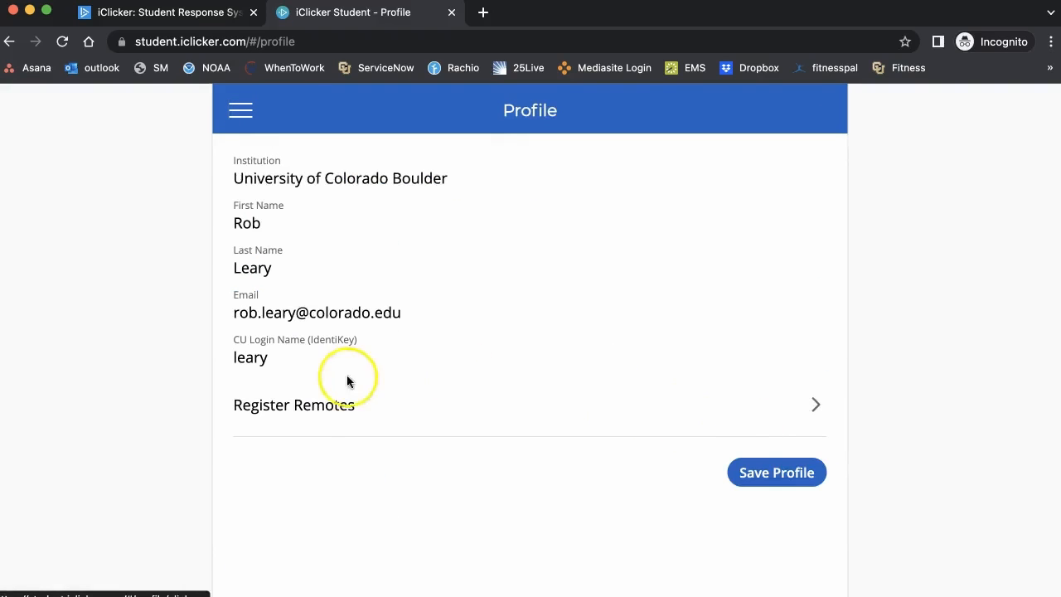
# - Add and save a new remote ID under Register Remotes, then close the confirmation
pyautogui.click(294, 405)
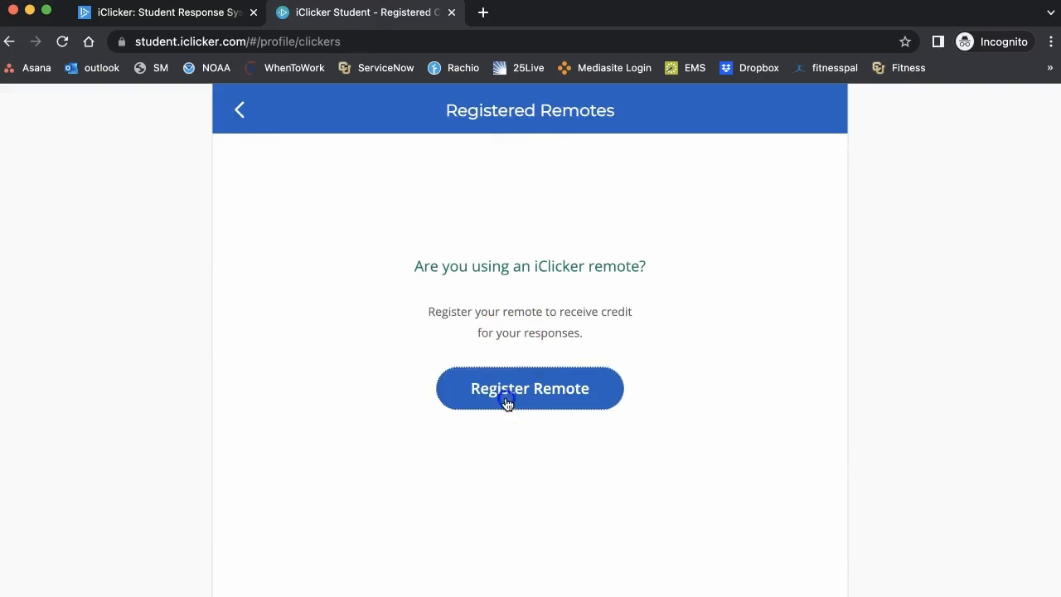
pyautogui.click(530, 388)
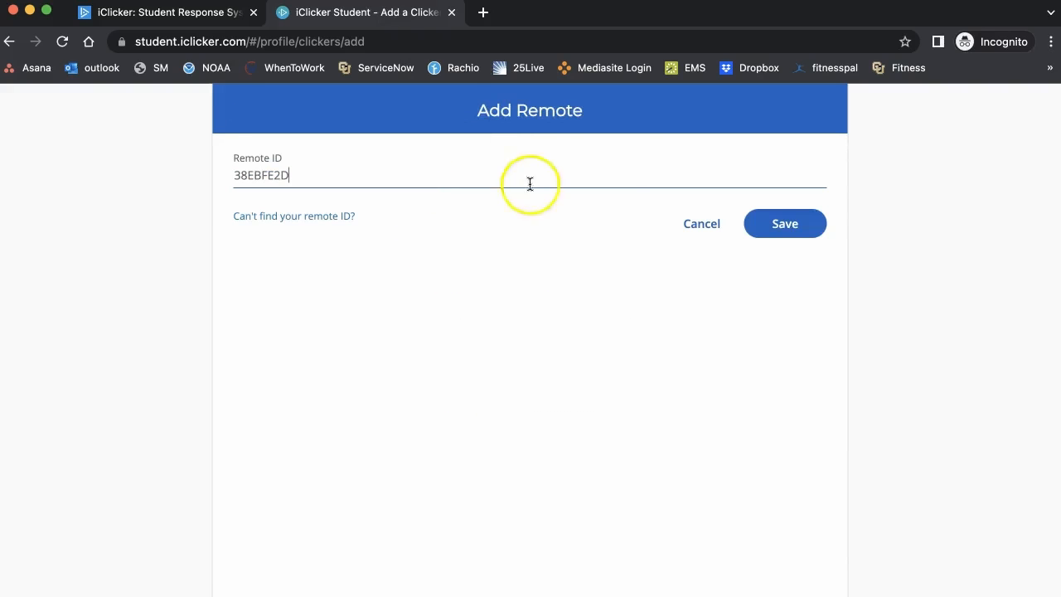
pyautogui.click(783, 223)
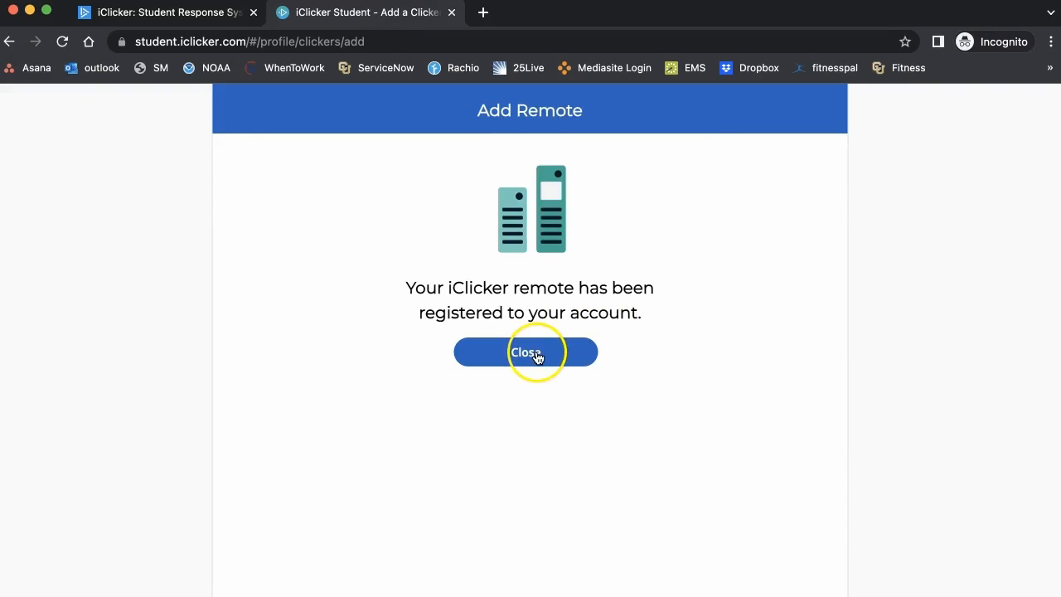
pyautogui.click(525, 352)
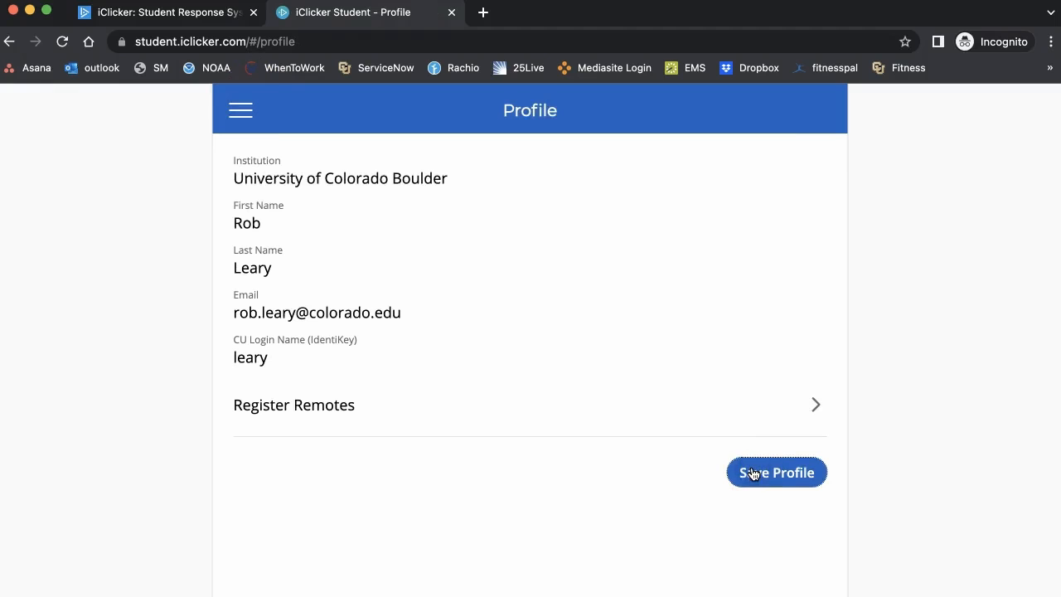
# - Save the profile and bring up the navigation menu
pyautogui.click(777, 473)
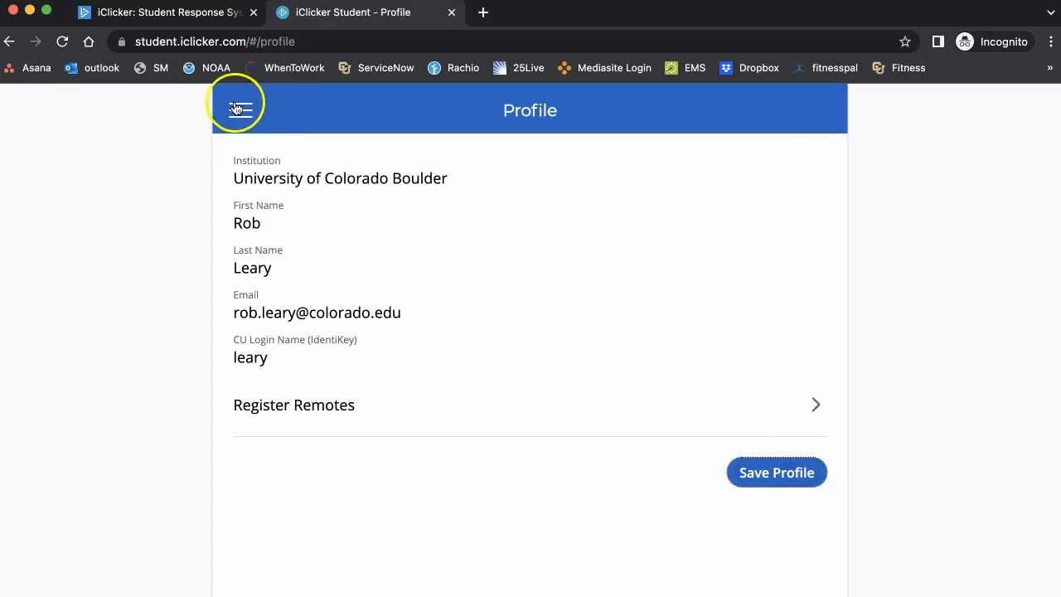
pyautogui.click(241, 109)
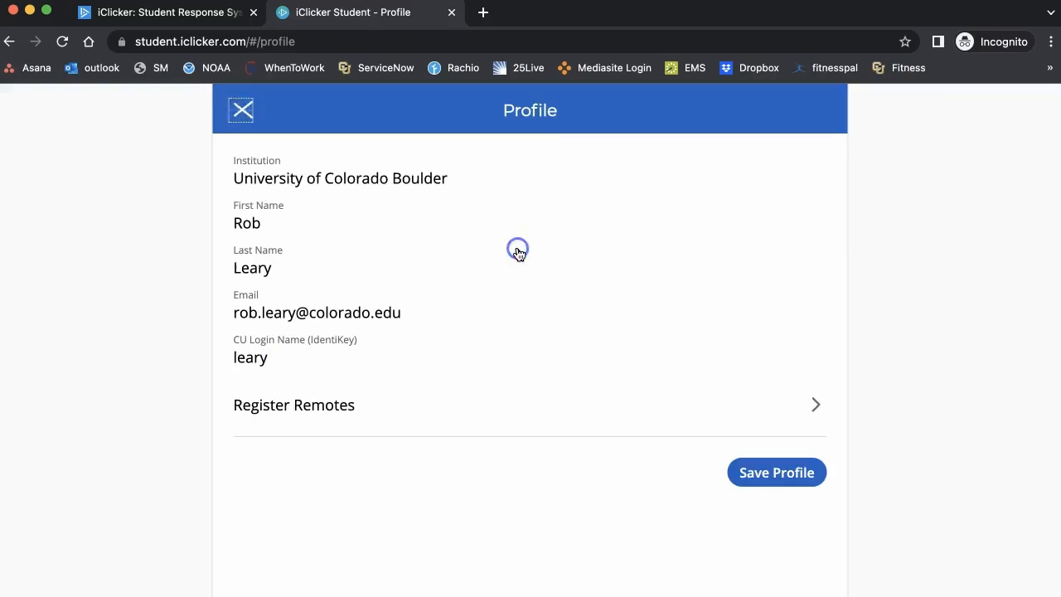